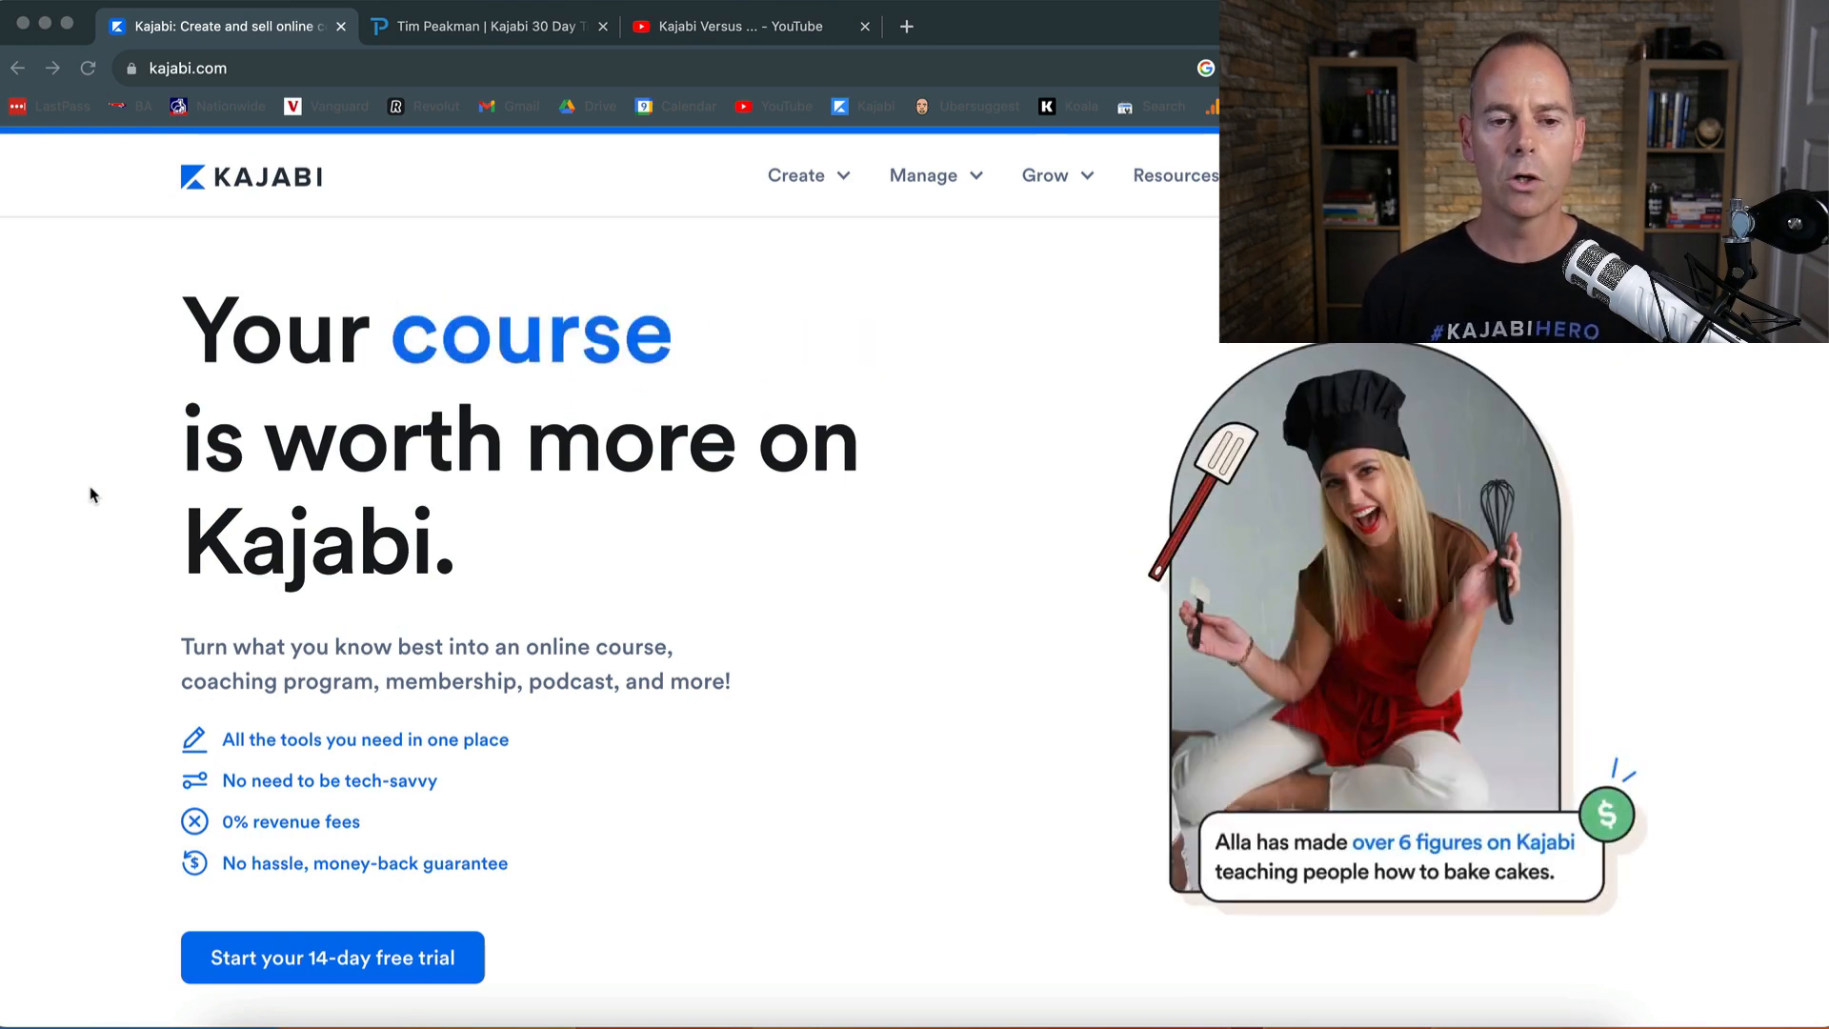
{"action": "mouse_move", "coordinate": [86, 408]}
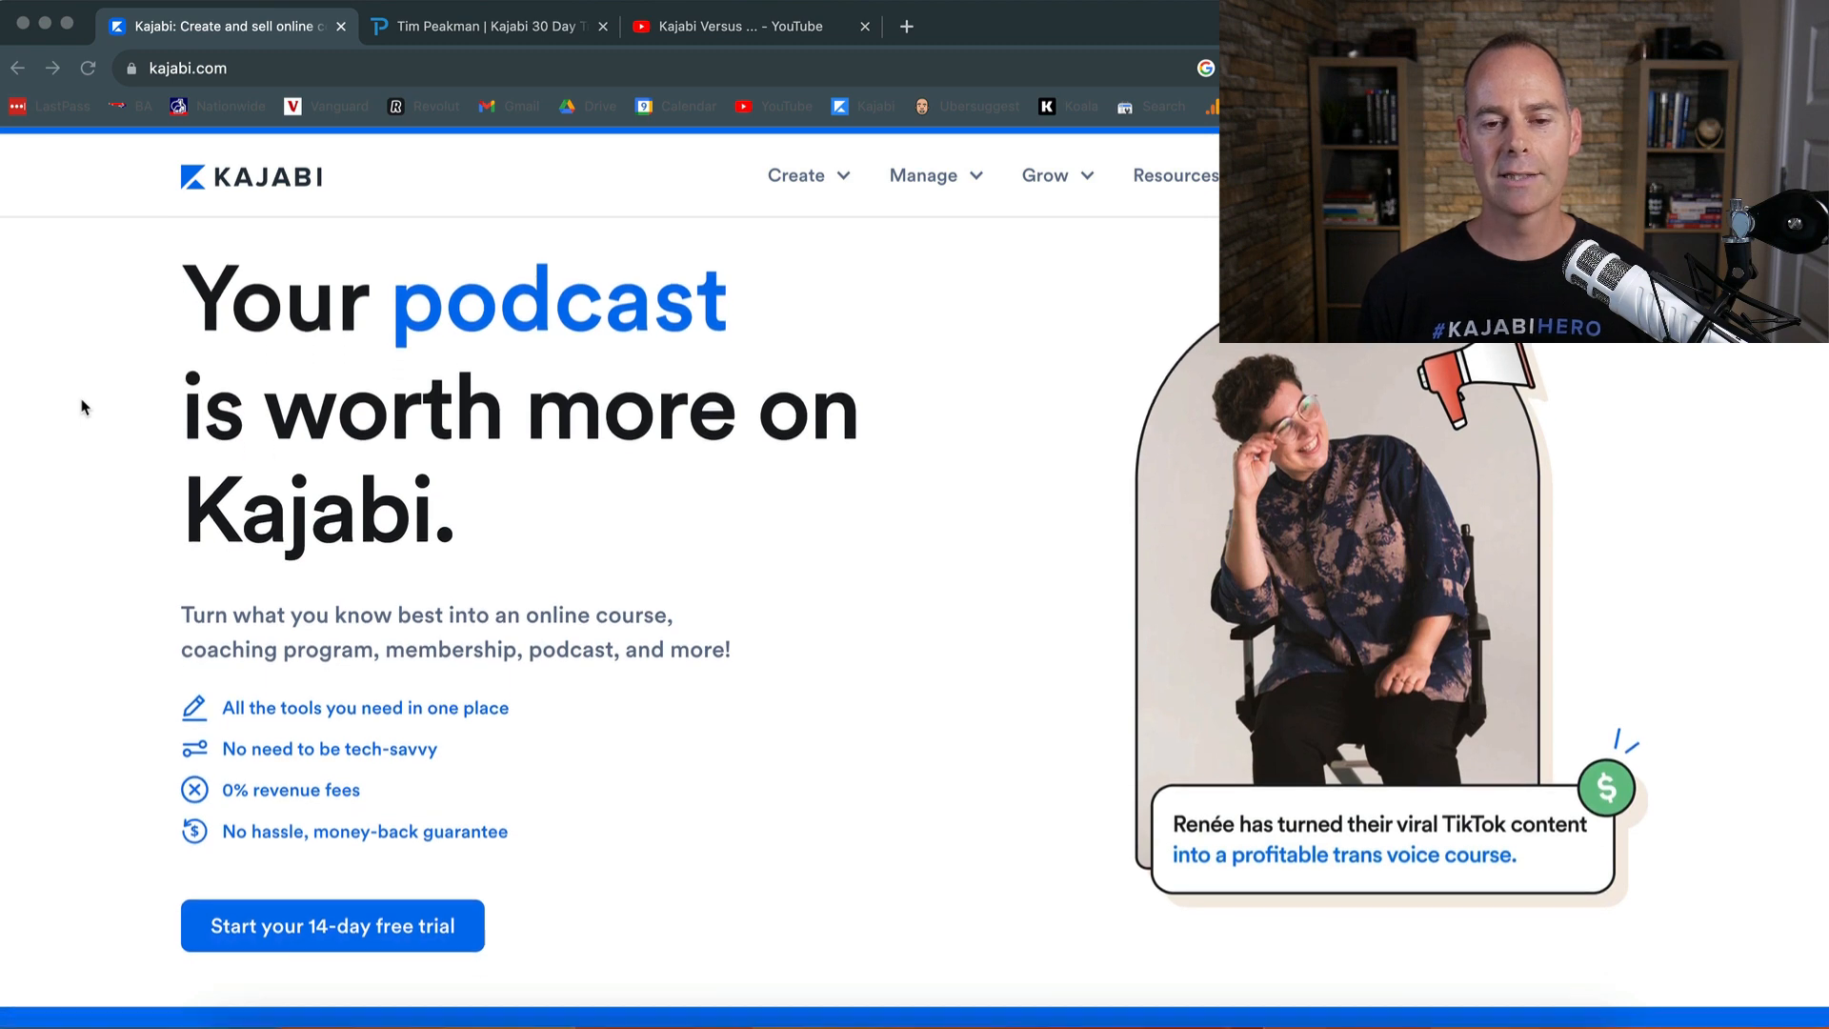
- Scroll down the homepage past stats, features and income calculator to the testimonials
{"action": "scroll", "scroll_direction": "down", "scroll_amount": 3}
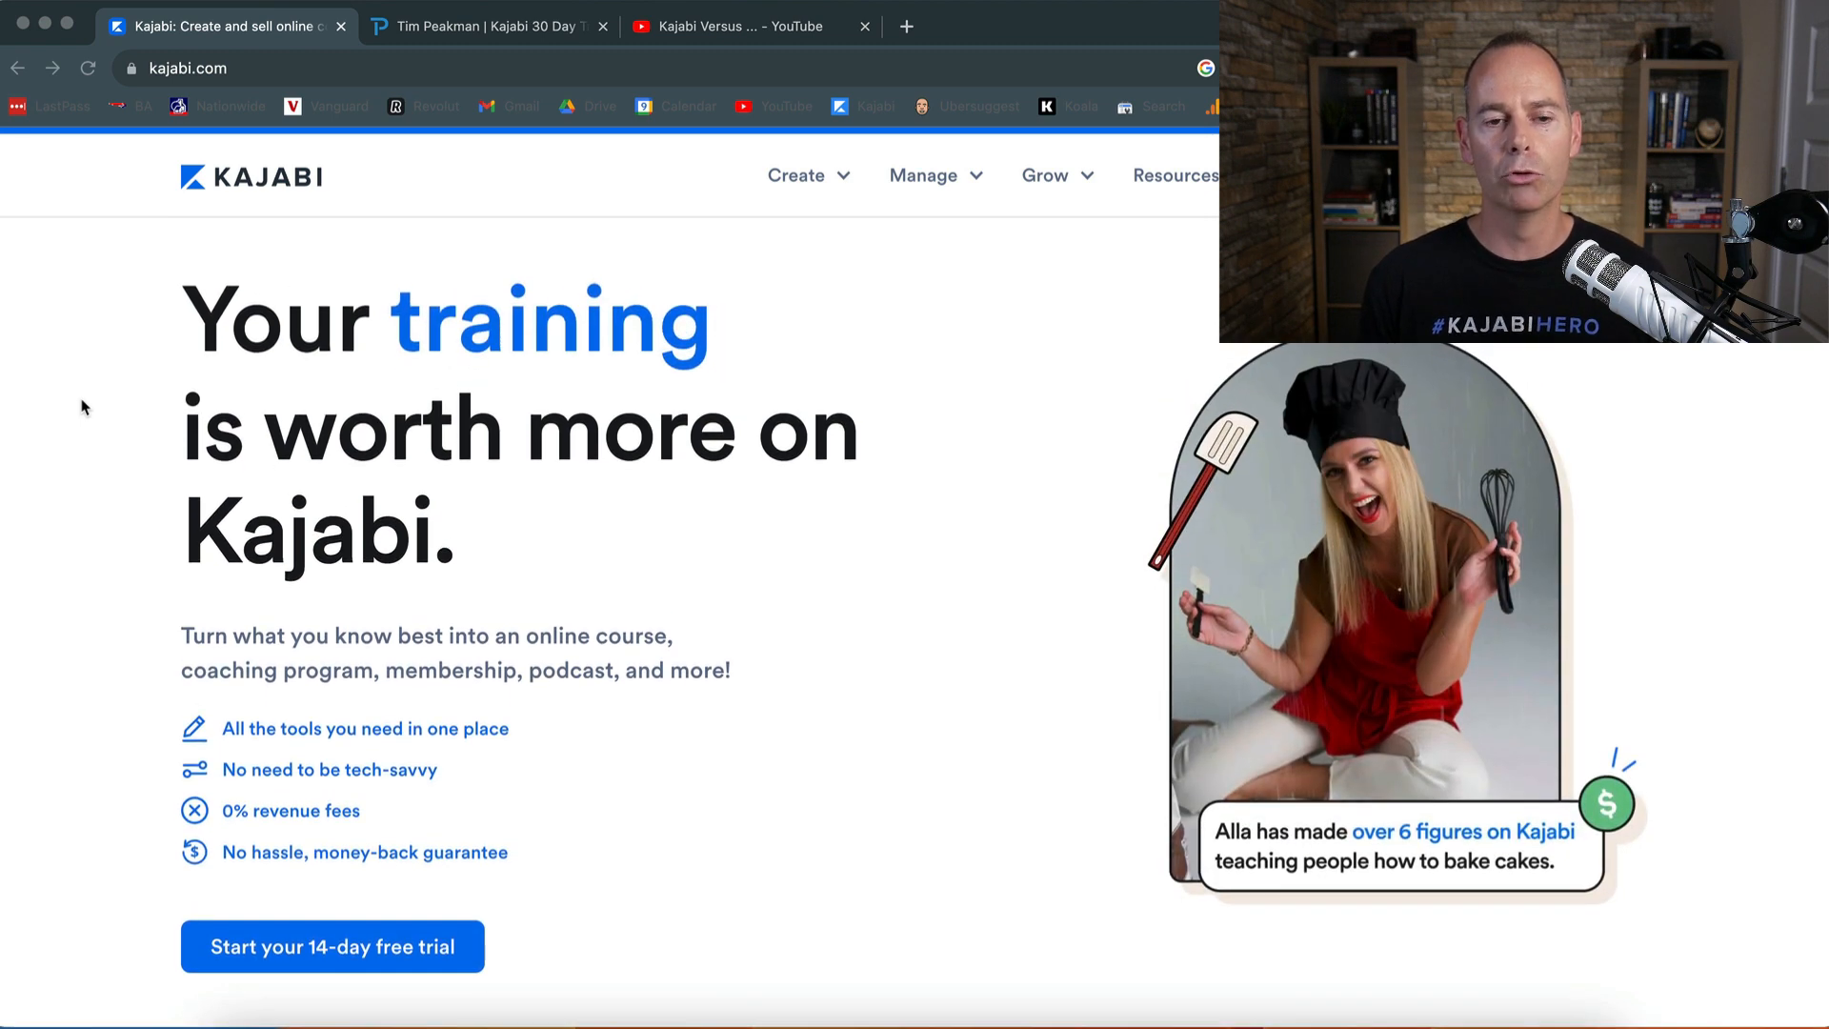
{"action": "scroll", "scroll_direction": "down", "scroll_amount": 3}
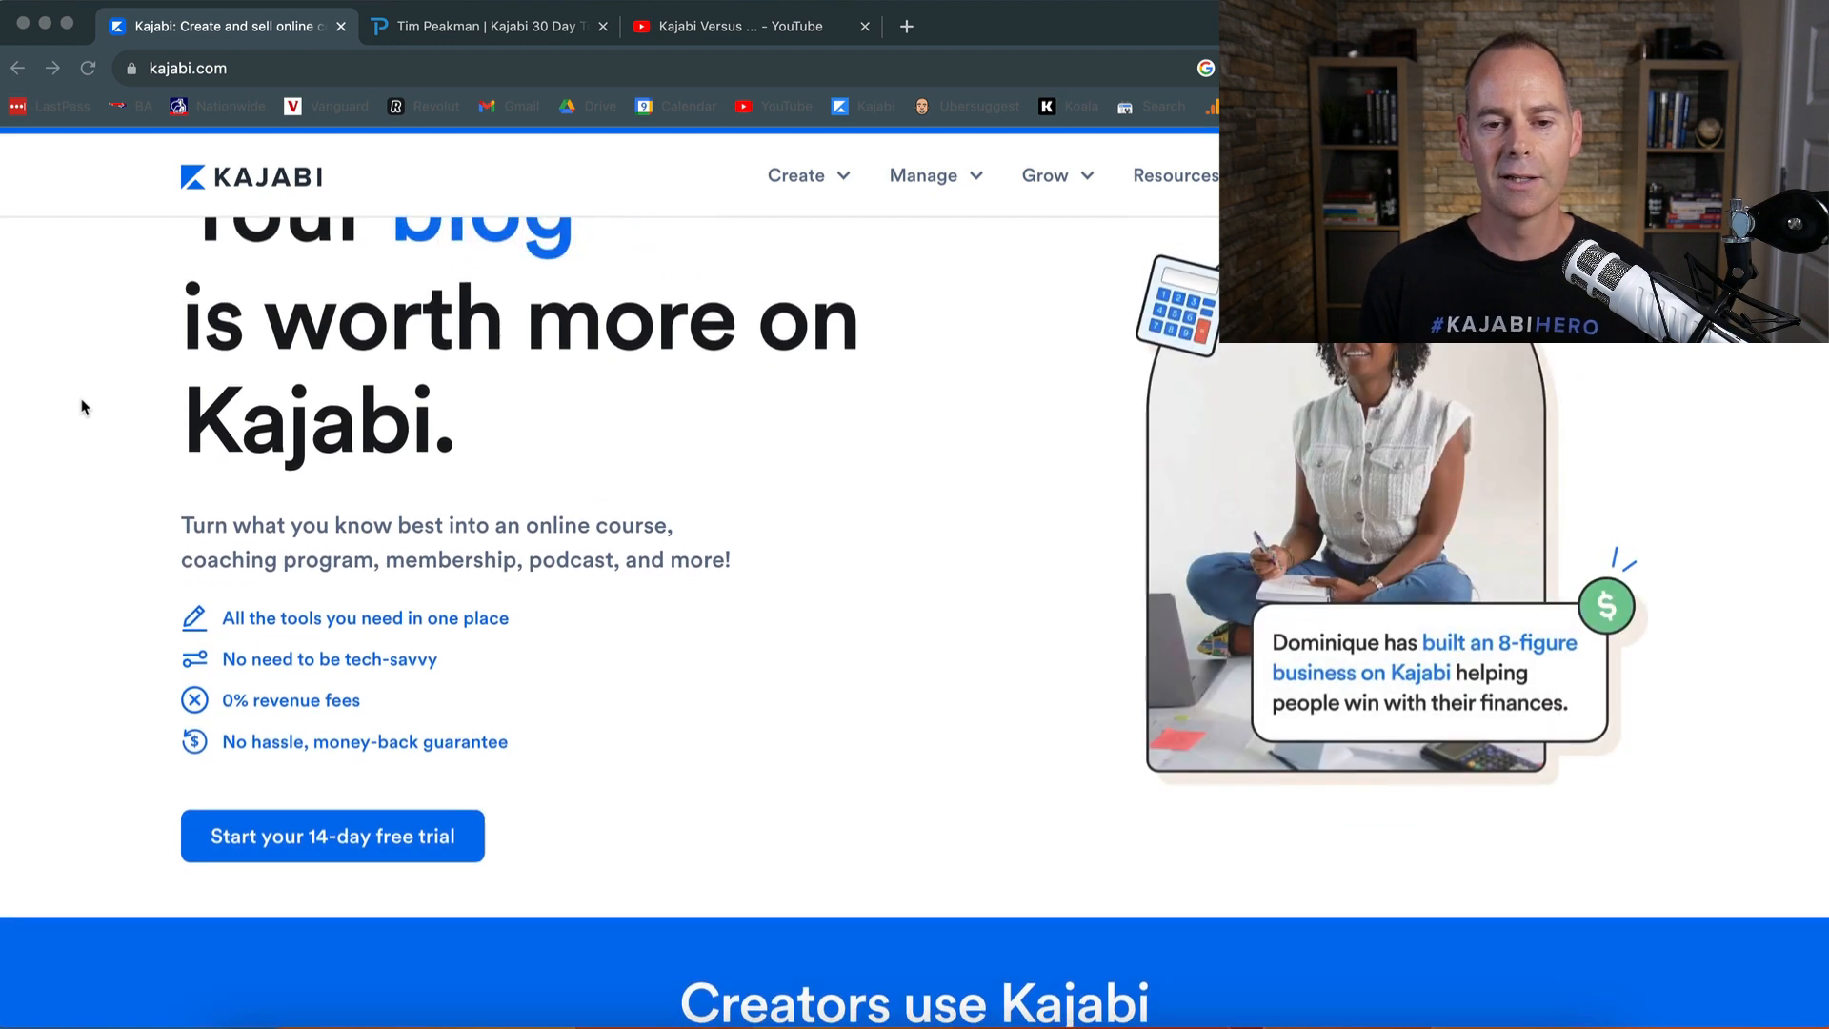
{"action": "scroll", "scroll_direction": "down", "scroll_amount": 3}
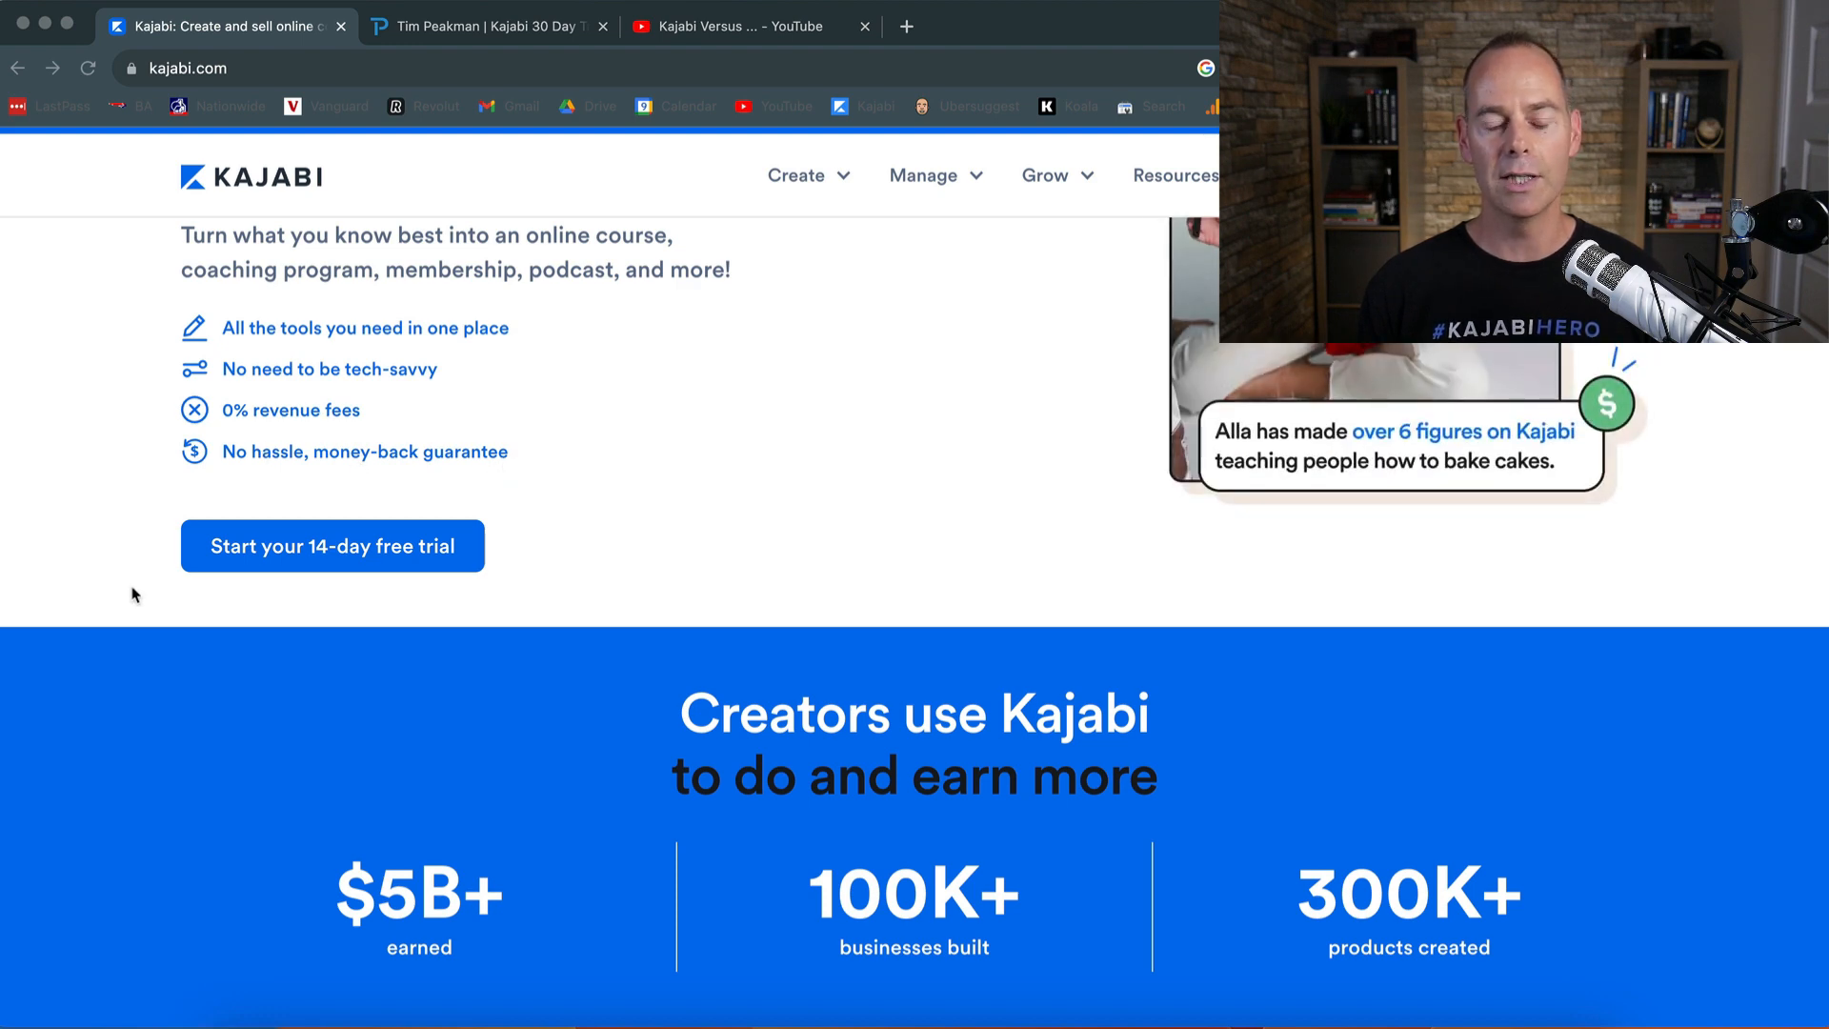
{"action": "scroll", "scroll_direction": "down", "scroll_amount": 3}
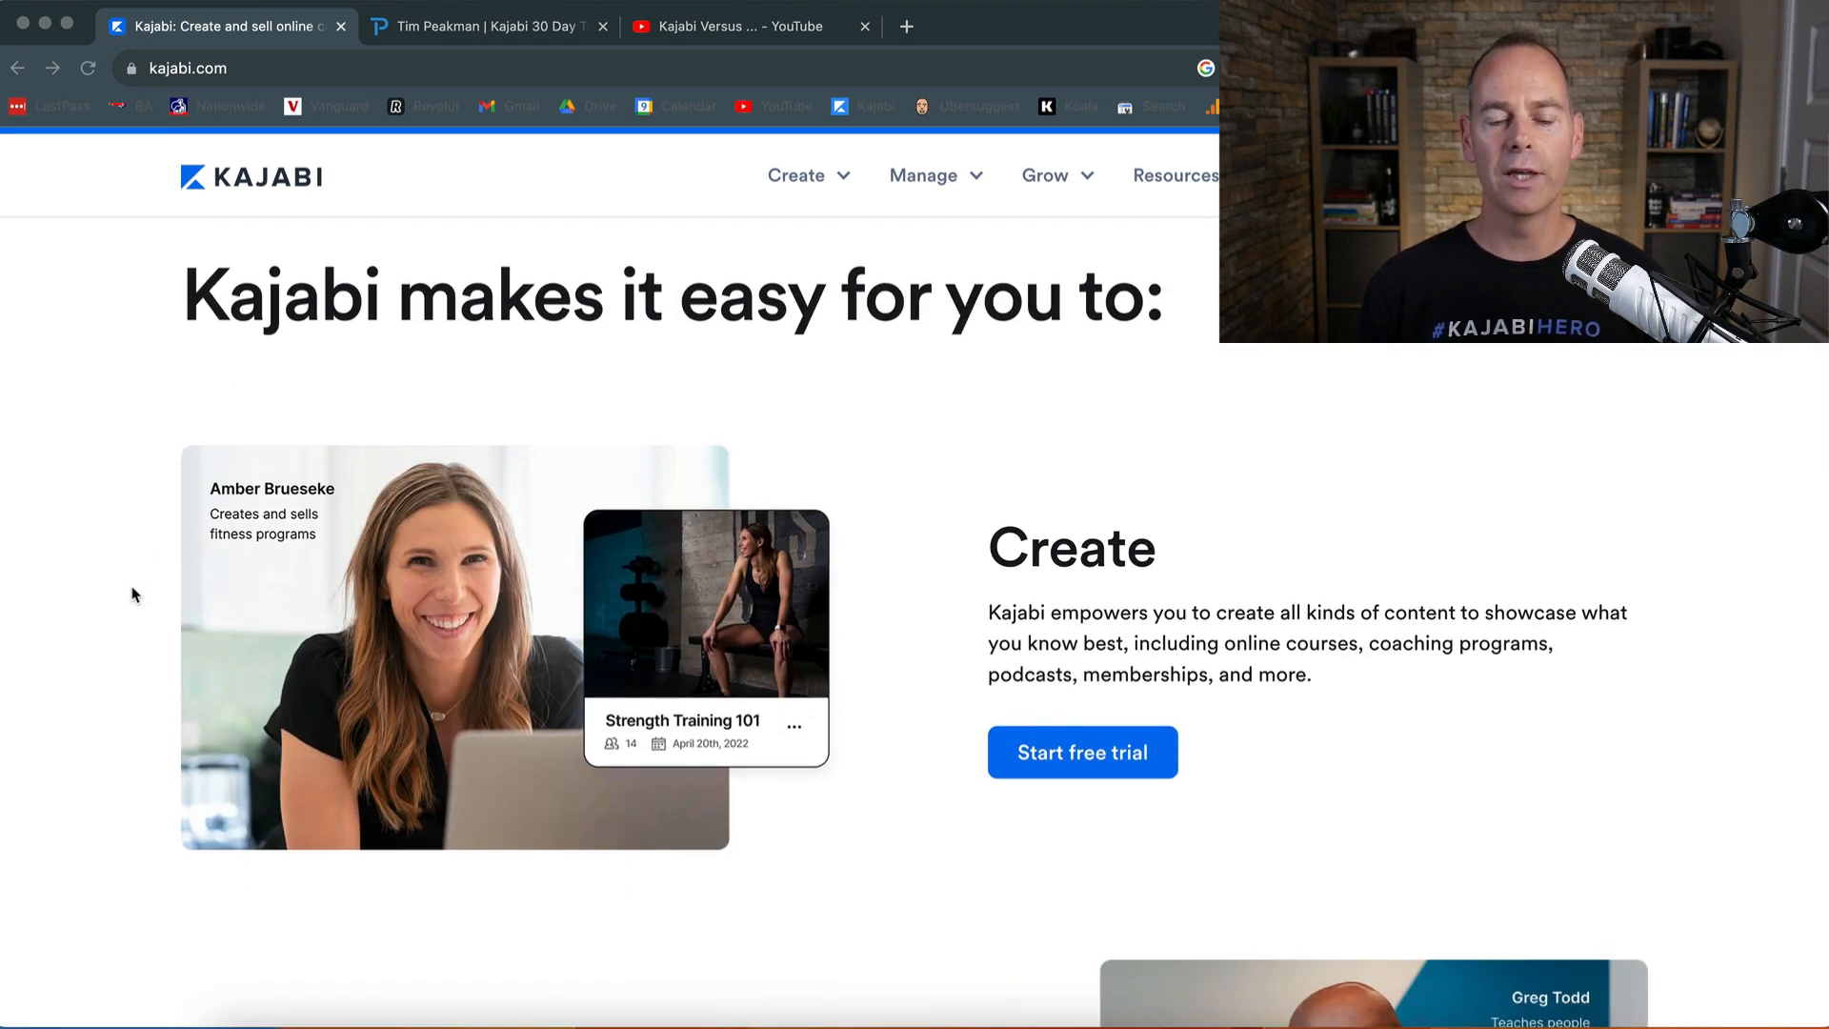
{"action": "scroll", "scroll_direction": "down", "scroll_amount": 3}
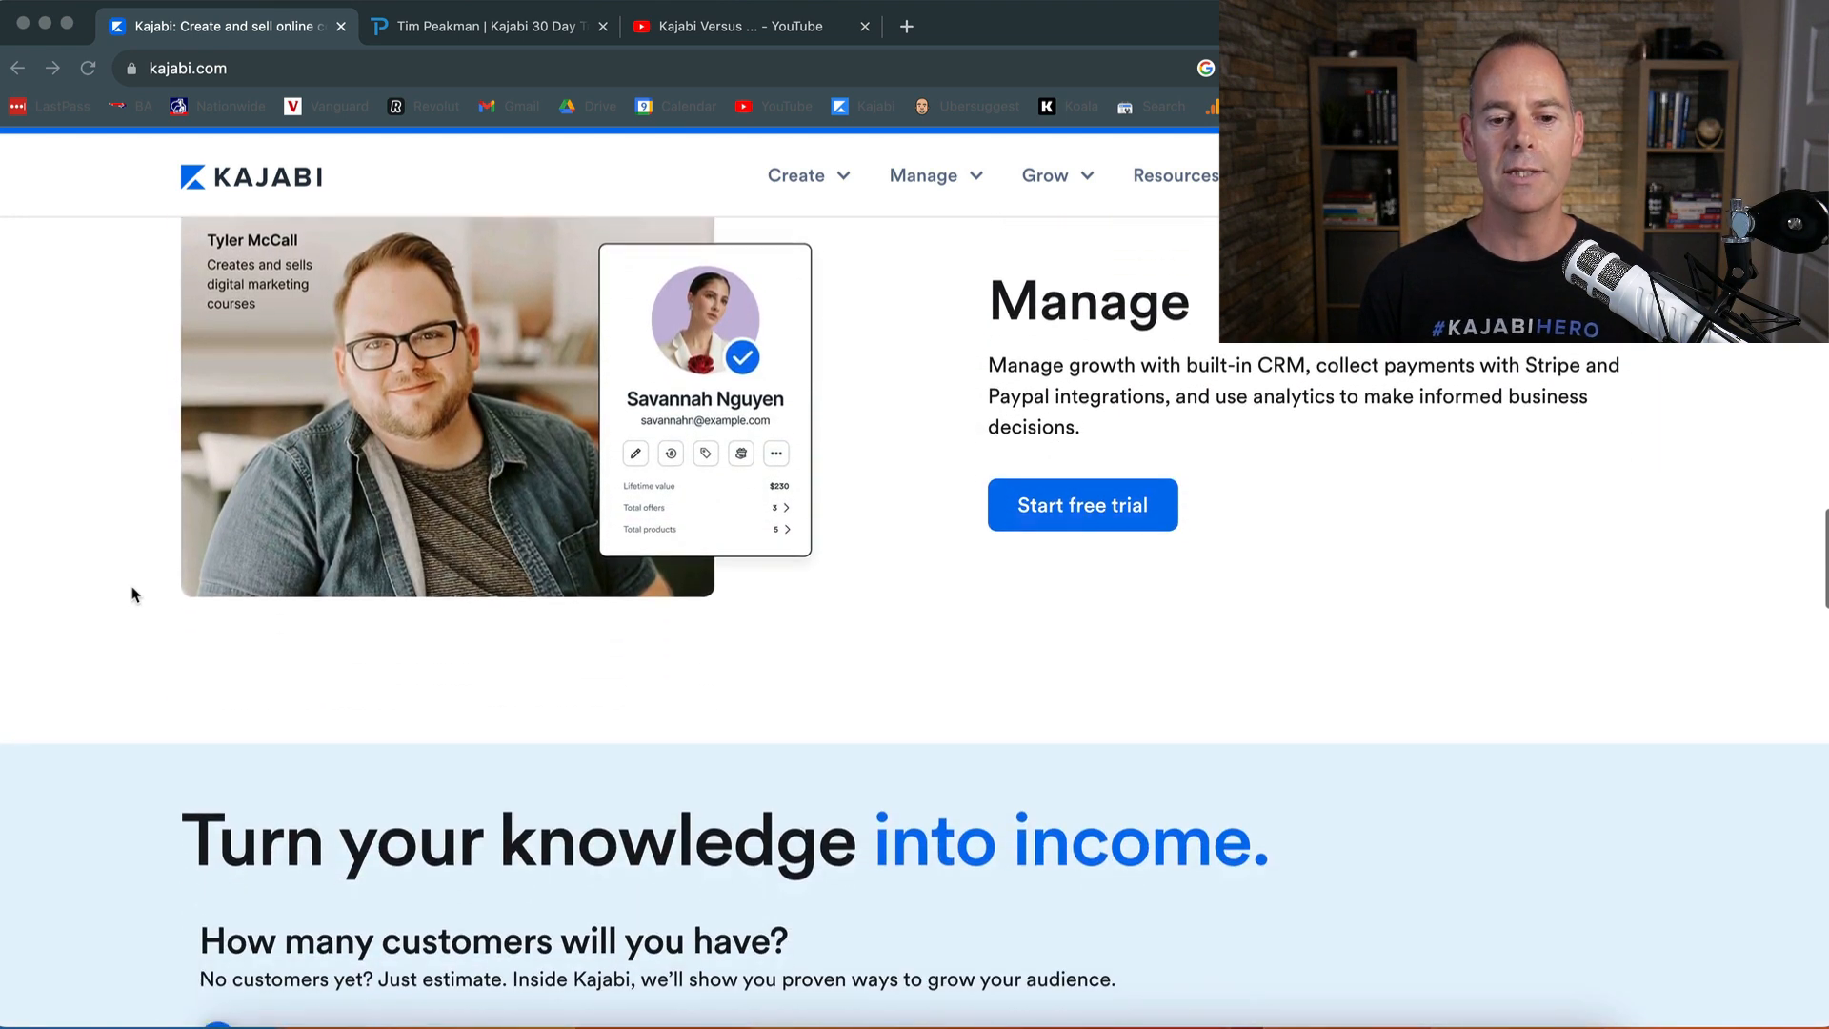
{"action": "scroll", "scroll_direction": "down", "scroll_amount": 3}
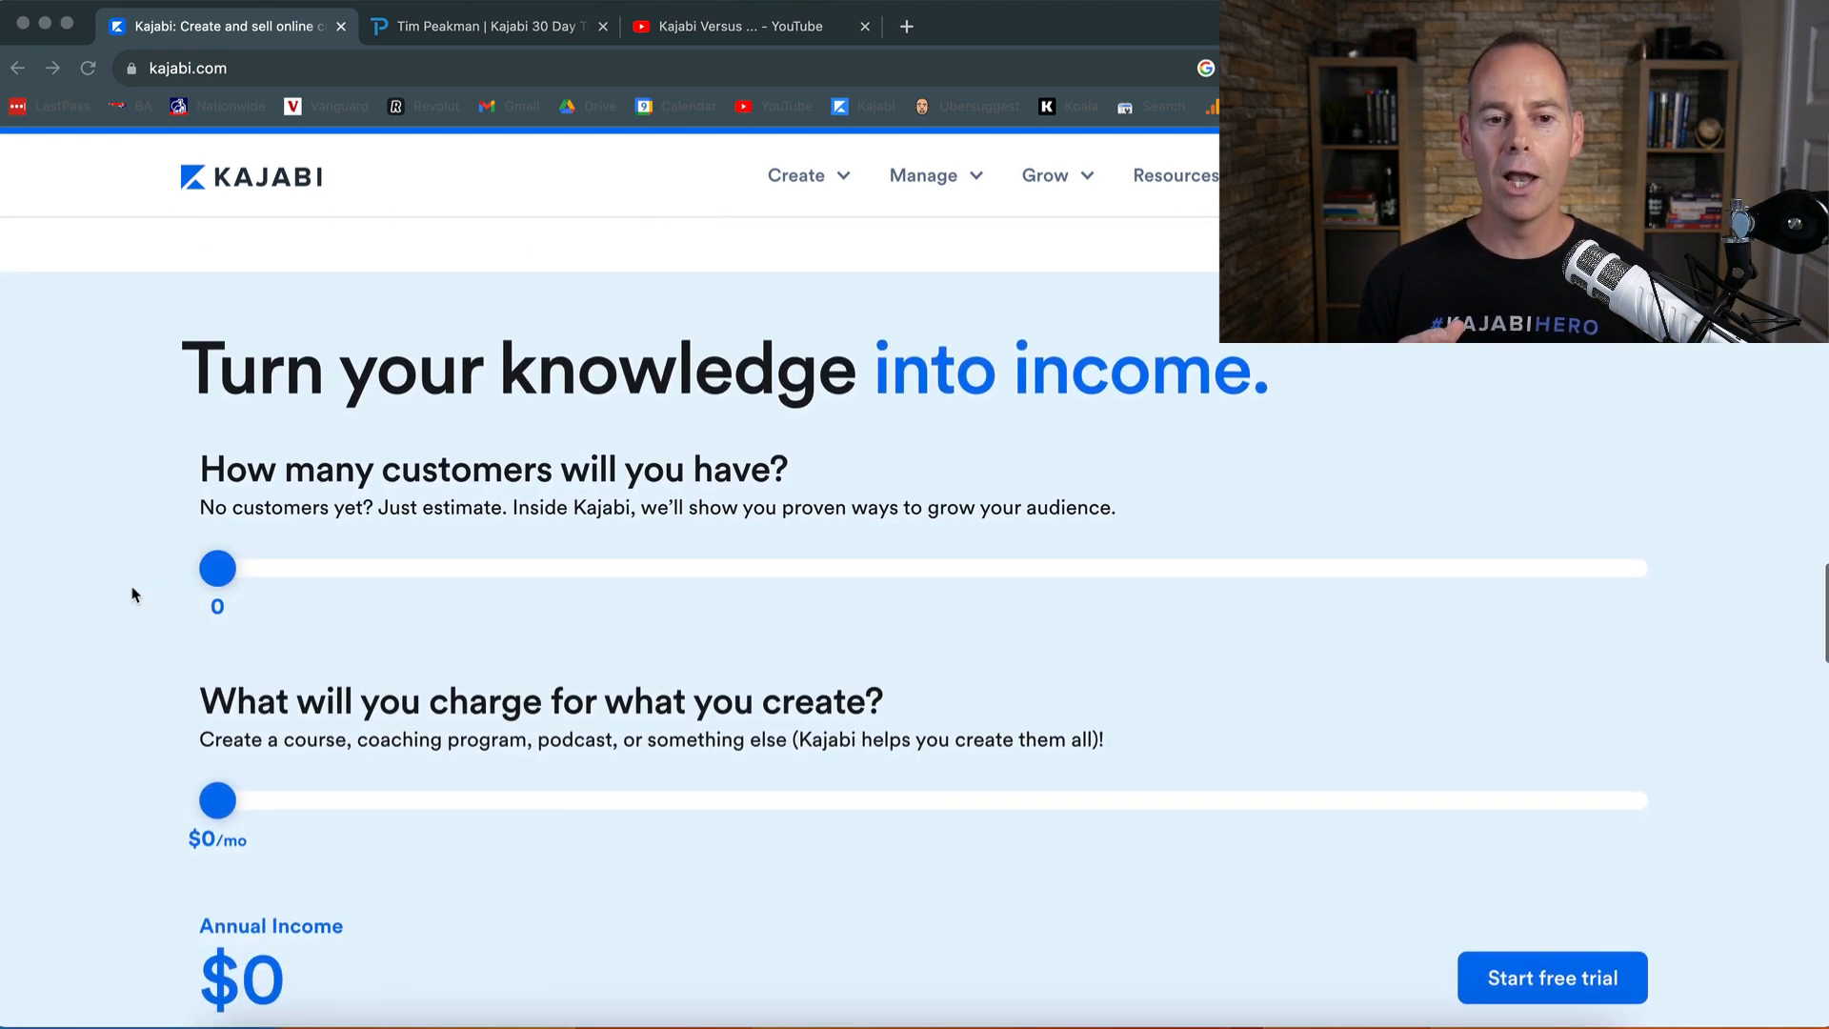
{"action": "scroll", "scroll_direction": "down", "scroll_amount": 3}
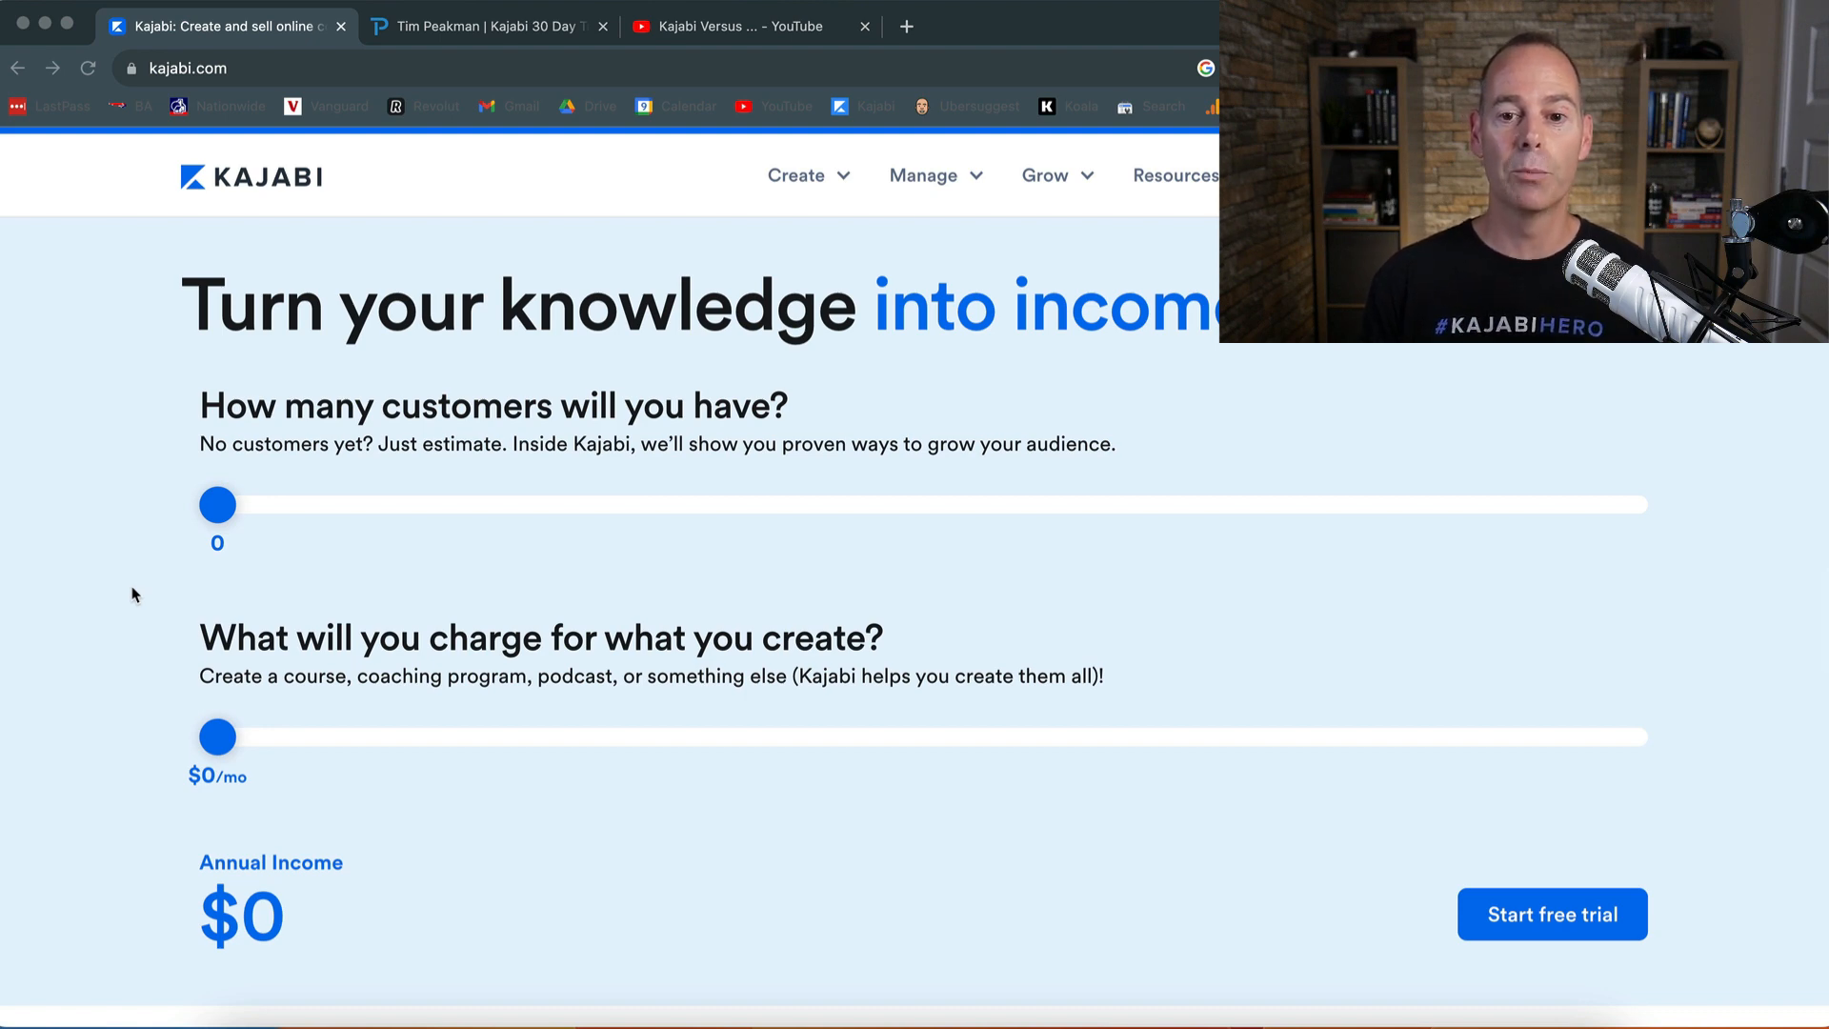
{"action": "scroll", "scroll_direction": "down", "scroll_amount": 3}
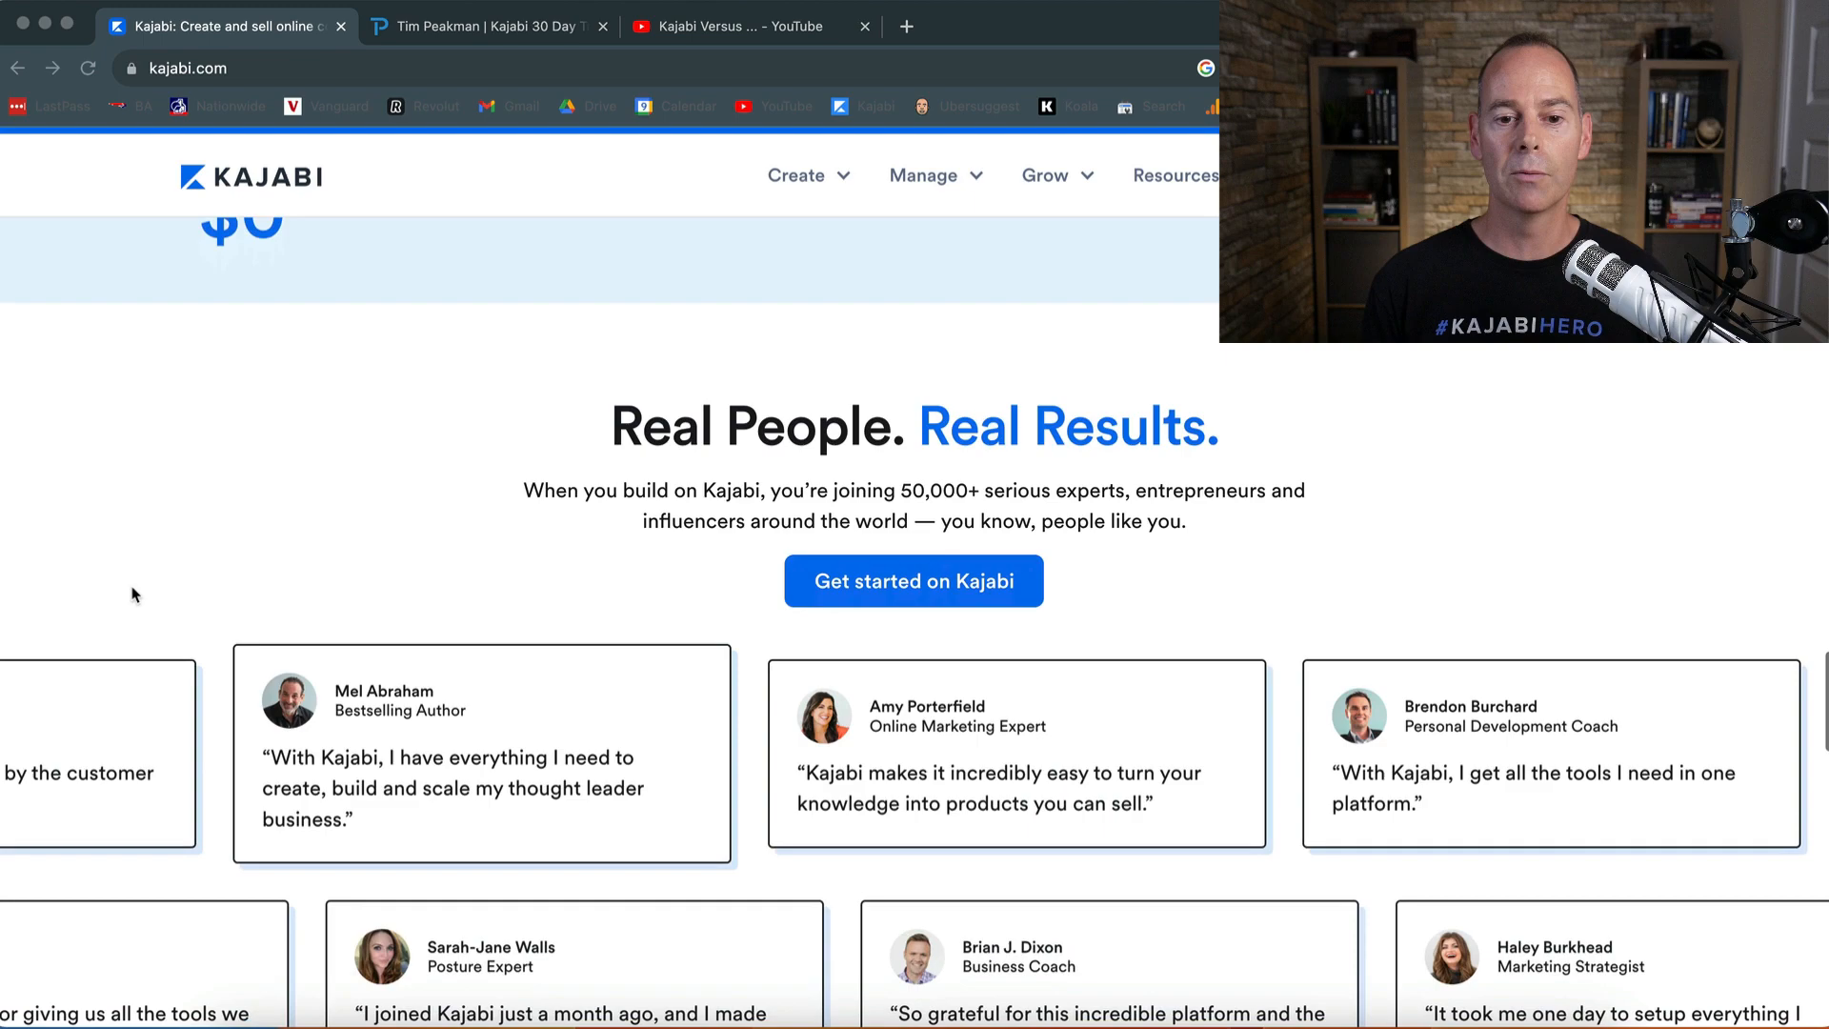
- Return to the homepage top, then switch to the presenter's Kajabi trial page
{"action": "scroll", "scroll_direction": "down", "scroll_amount": 3}
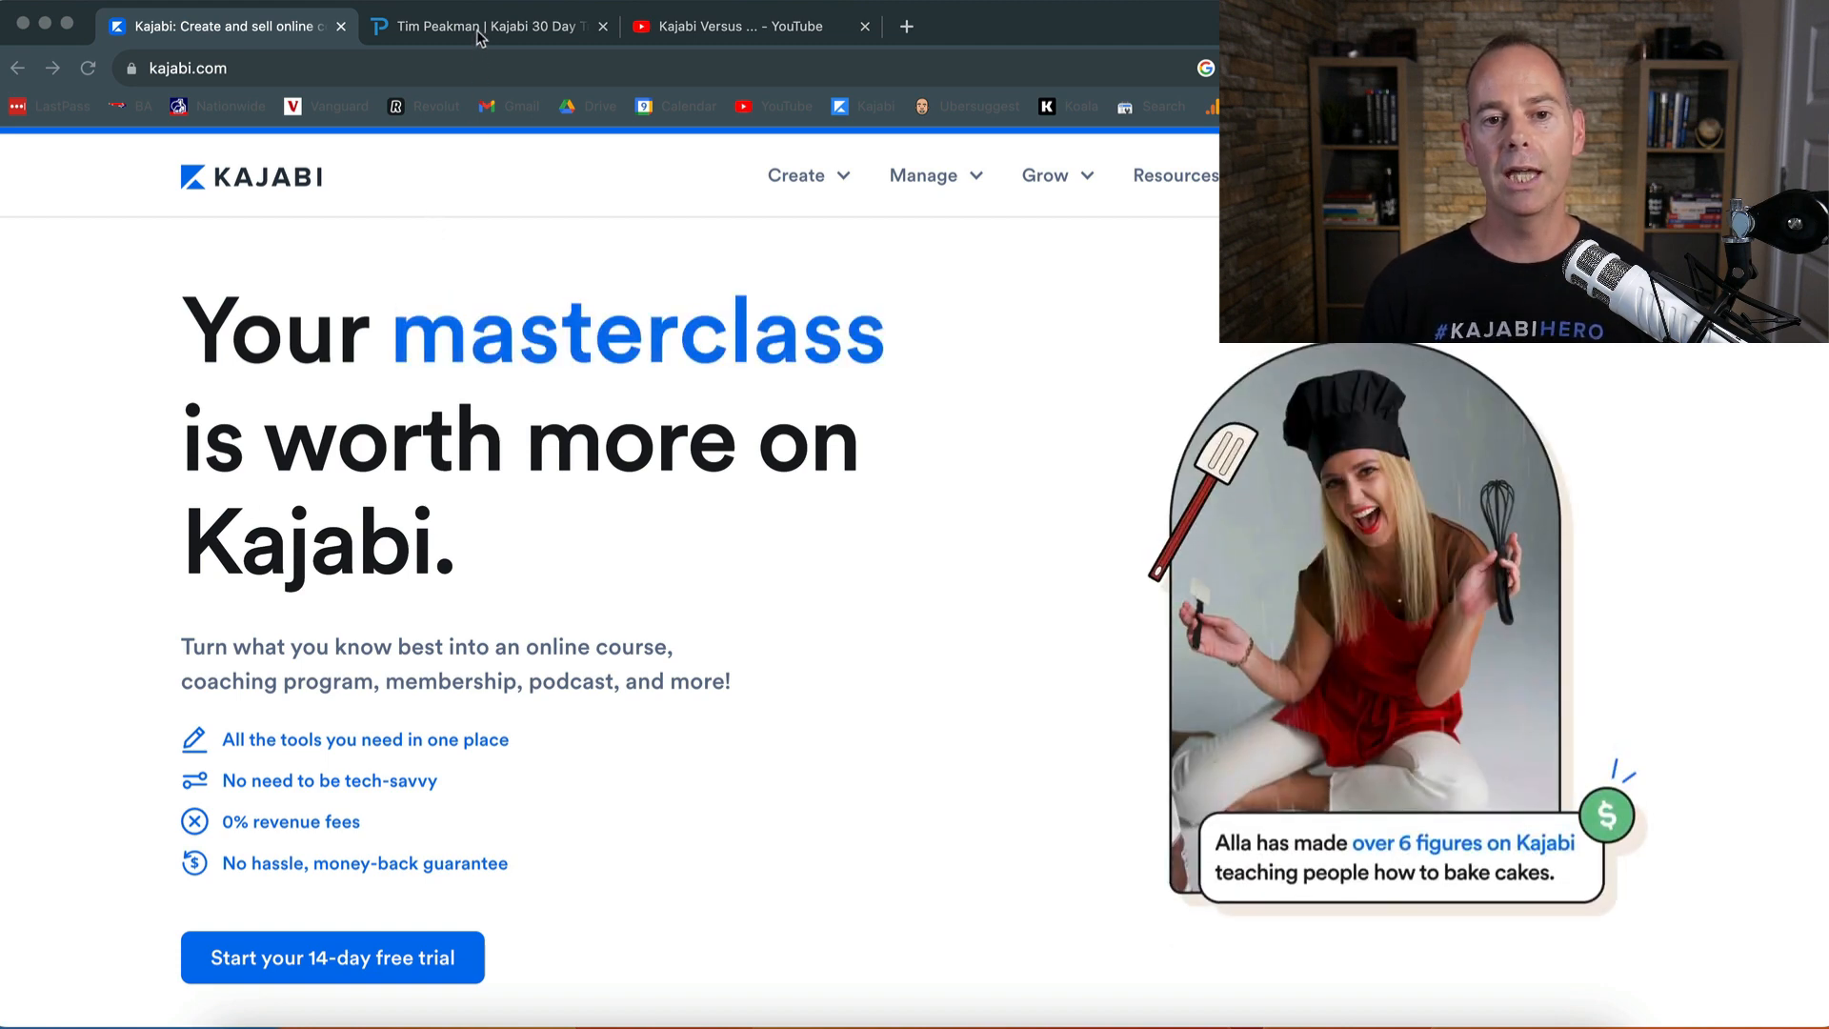
{"action": "left_click", "coordinate": [478, 24]}
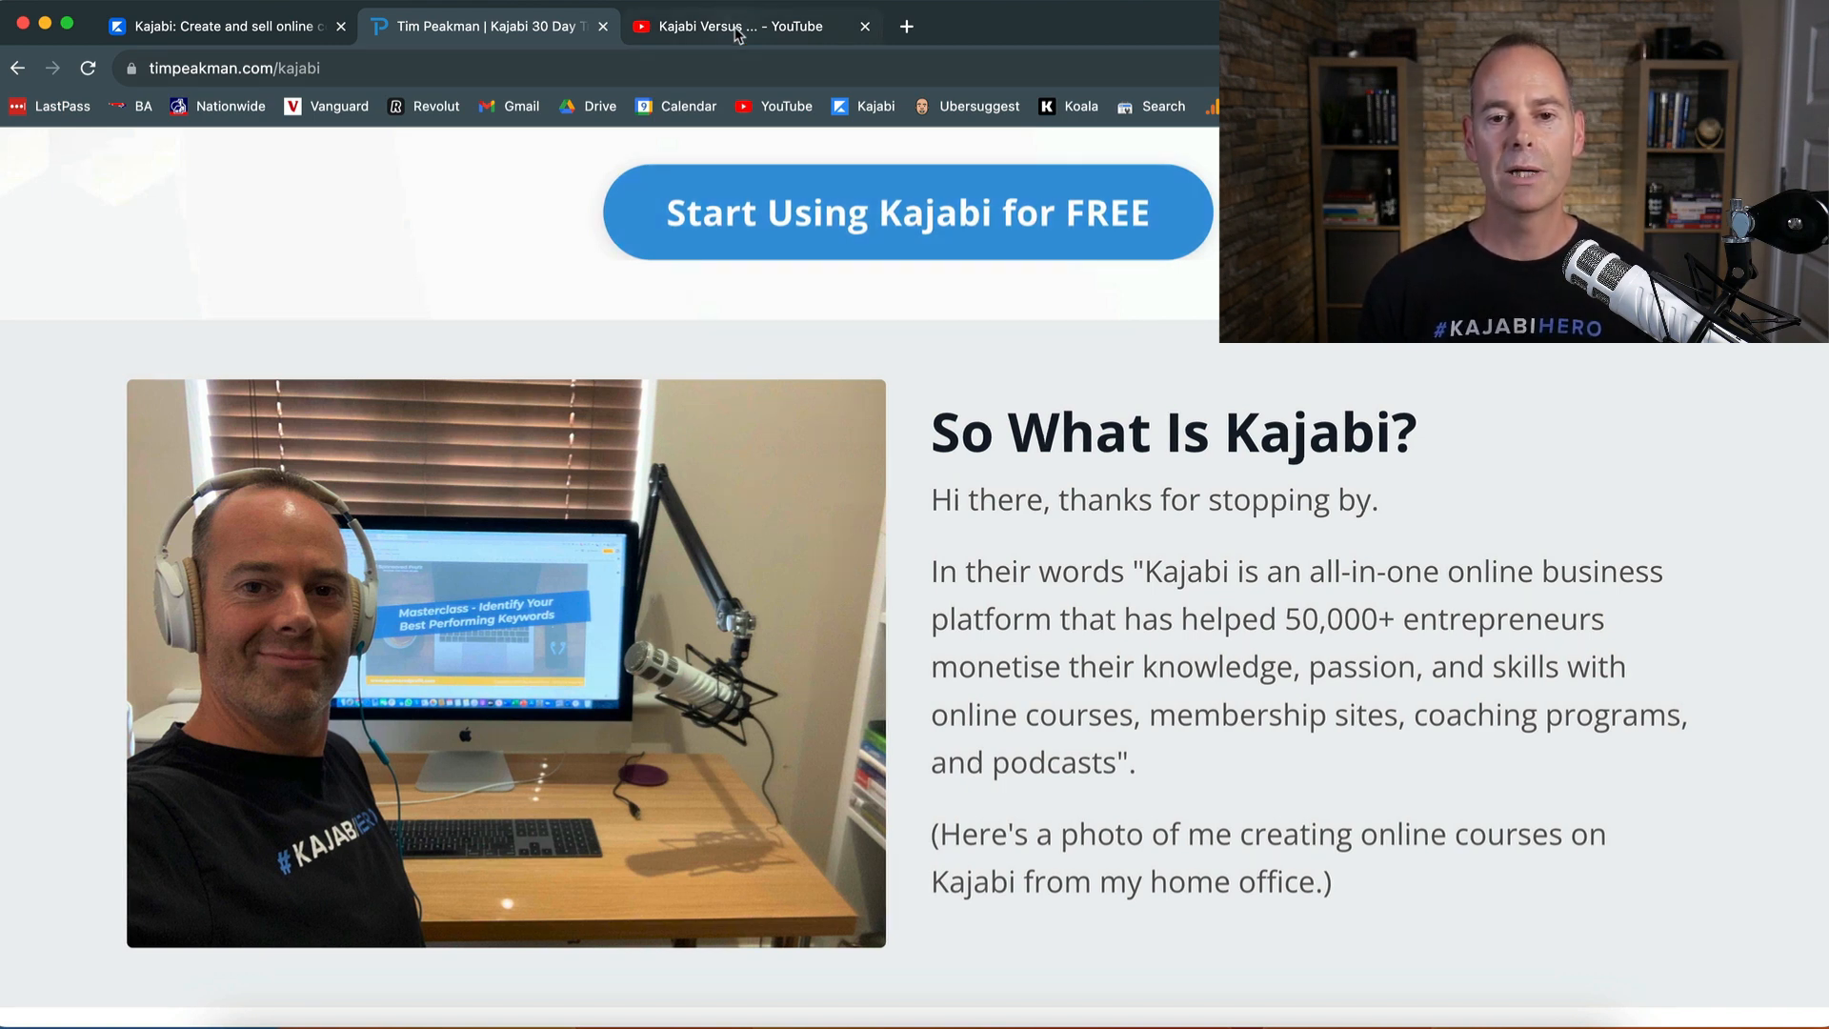
- Switch to the YouTube 'Kajabi Versus ...' playlist comparing seven platforms
{"action": "left_click", "coordinate": [747, 25]}
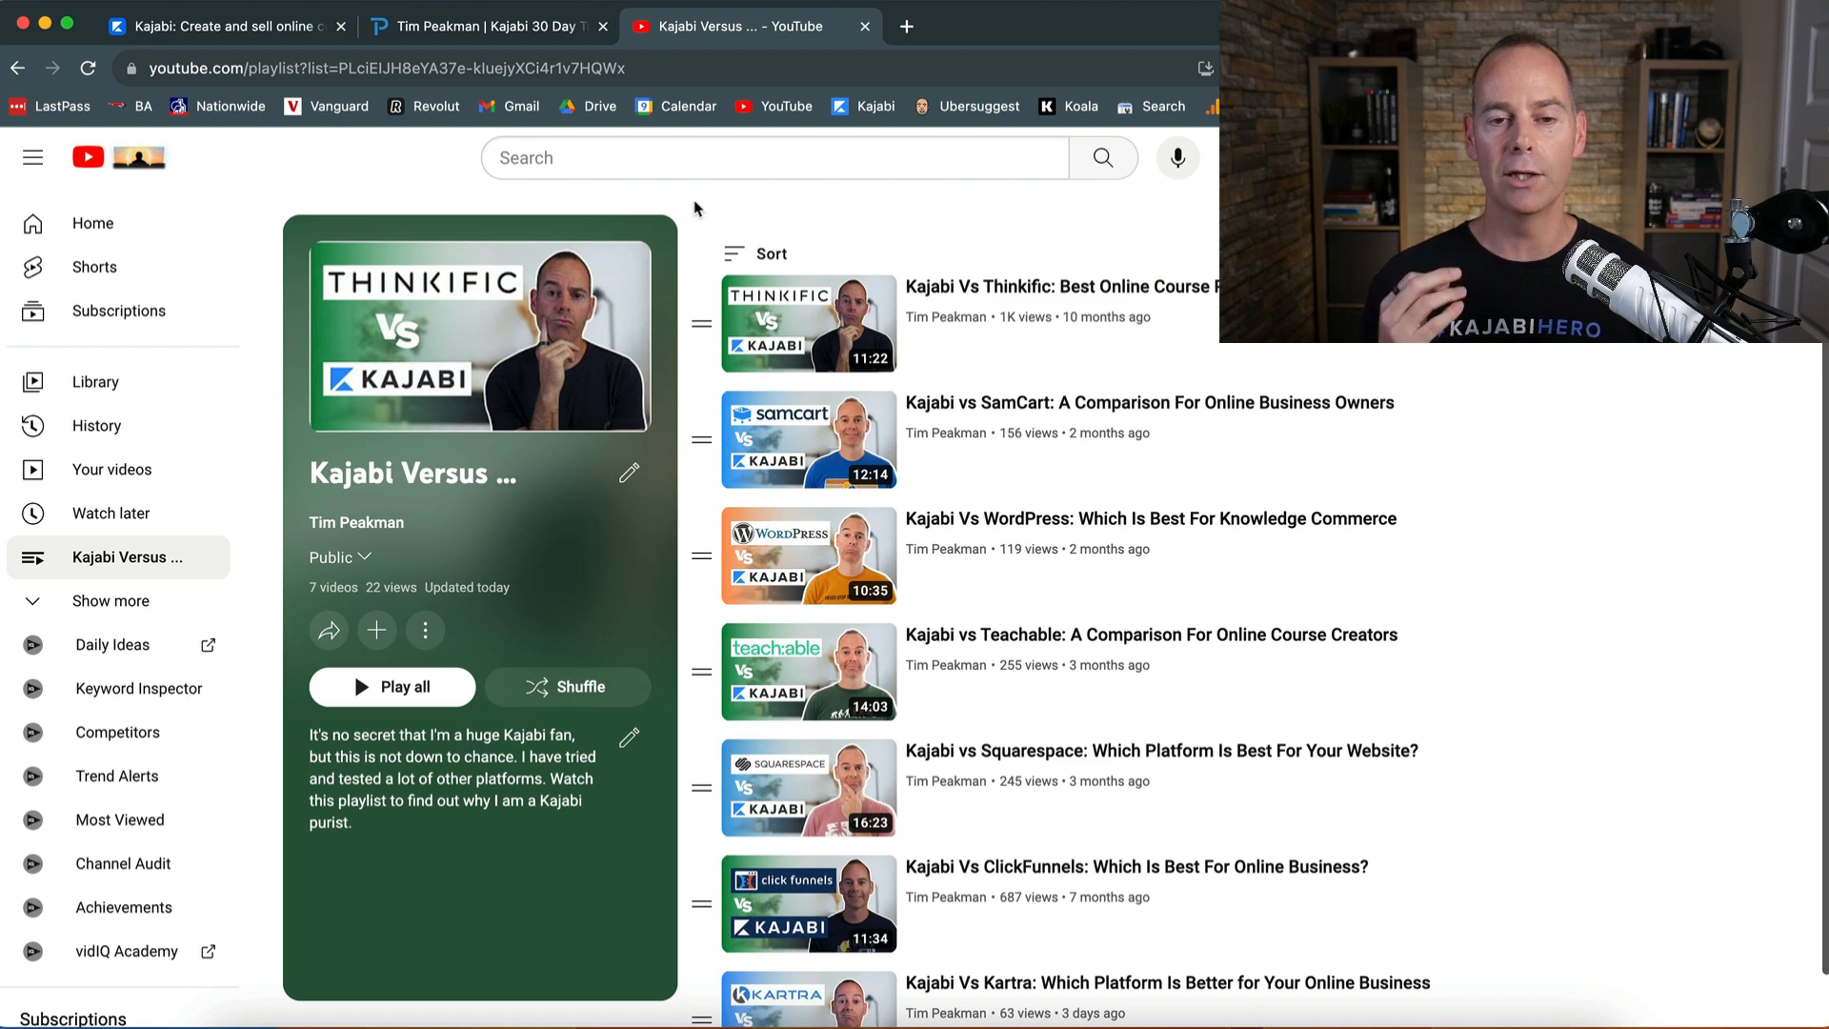
- Return to the Kajabi tab and reveal the Grow menu: Websites, Pages, Emails, Funnels, Mobile App
{"action": "left_click", "coordinate": [215, 25]}
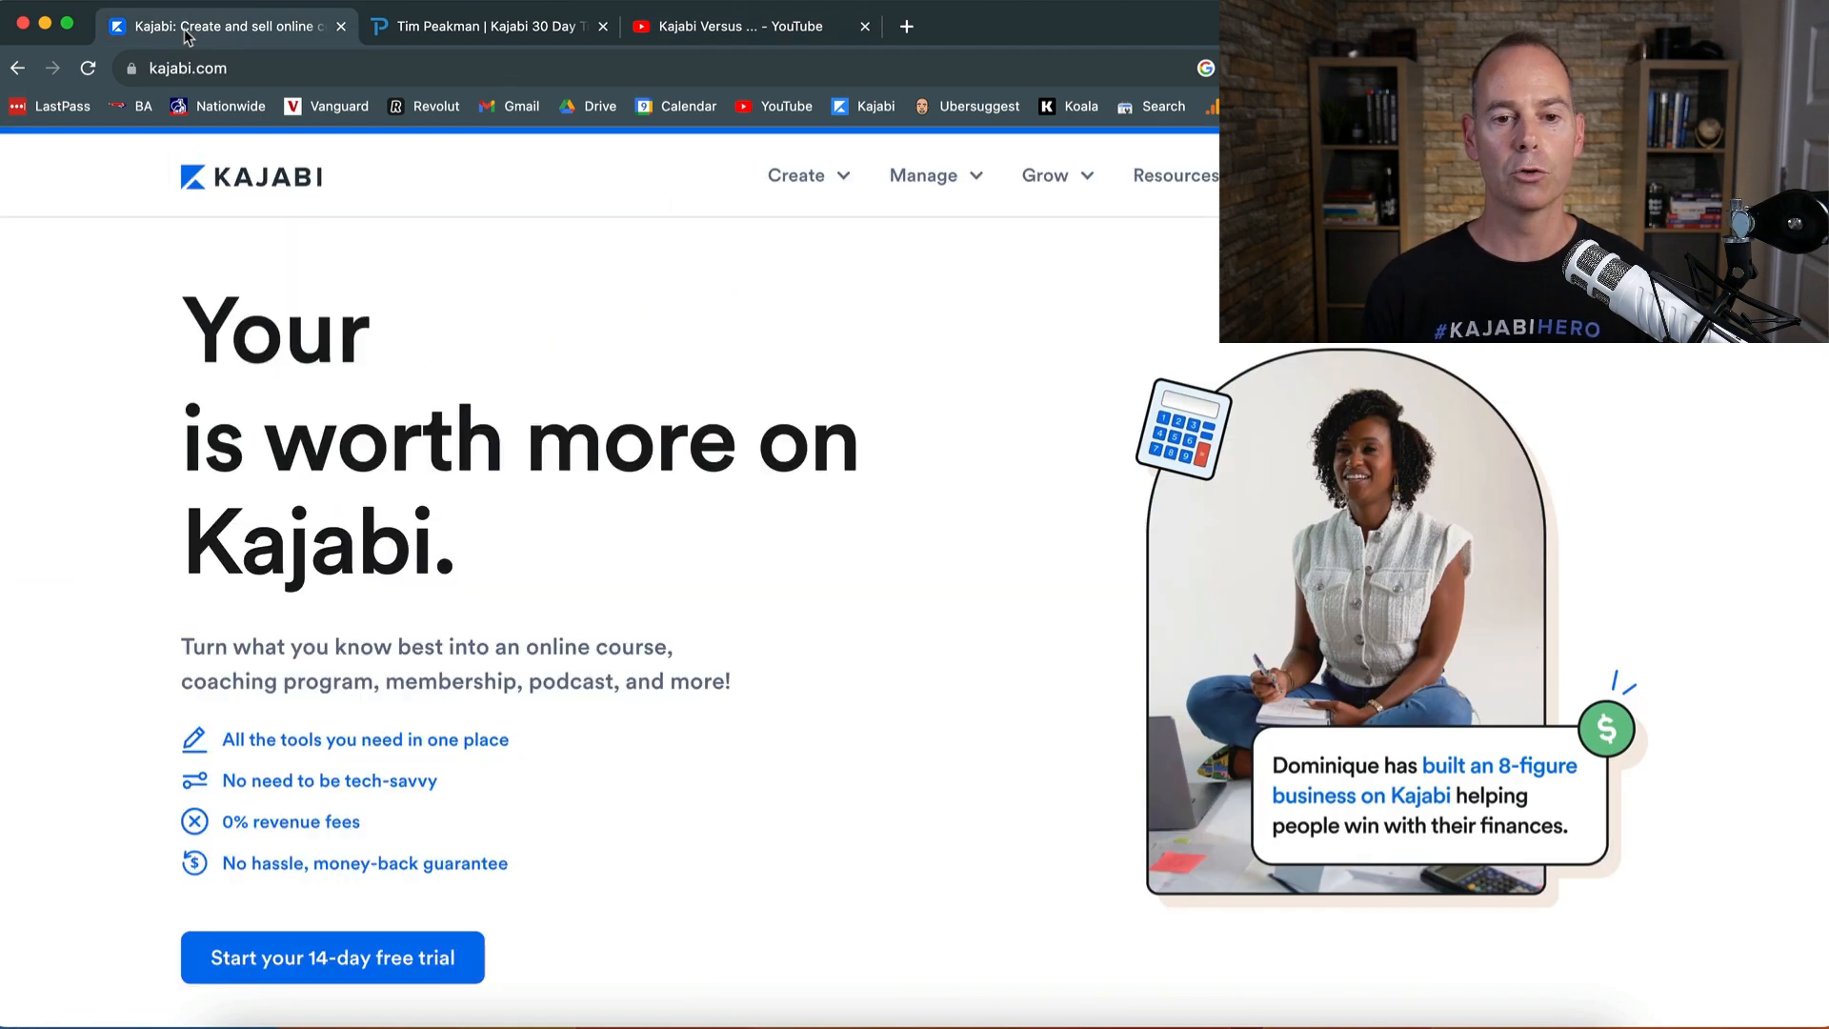
{"action": "left_click", "coordinate": [796, 176]}
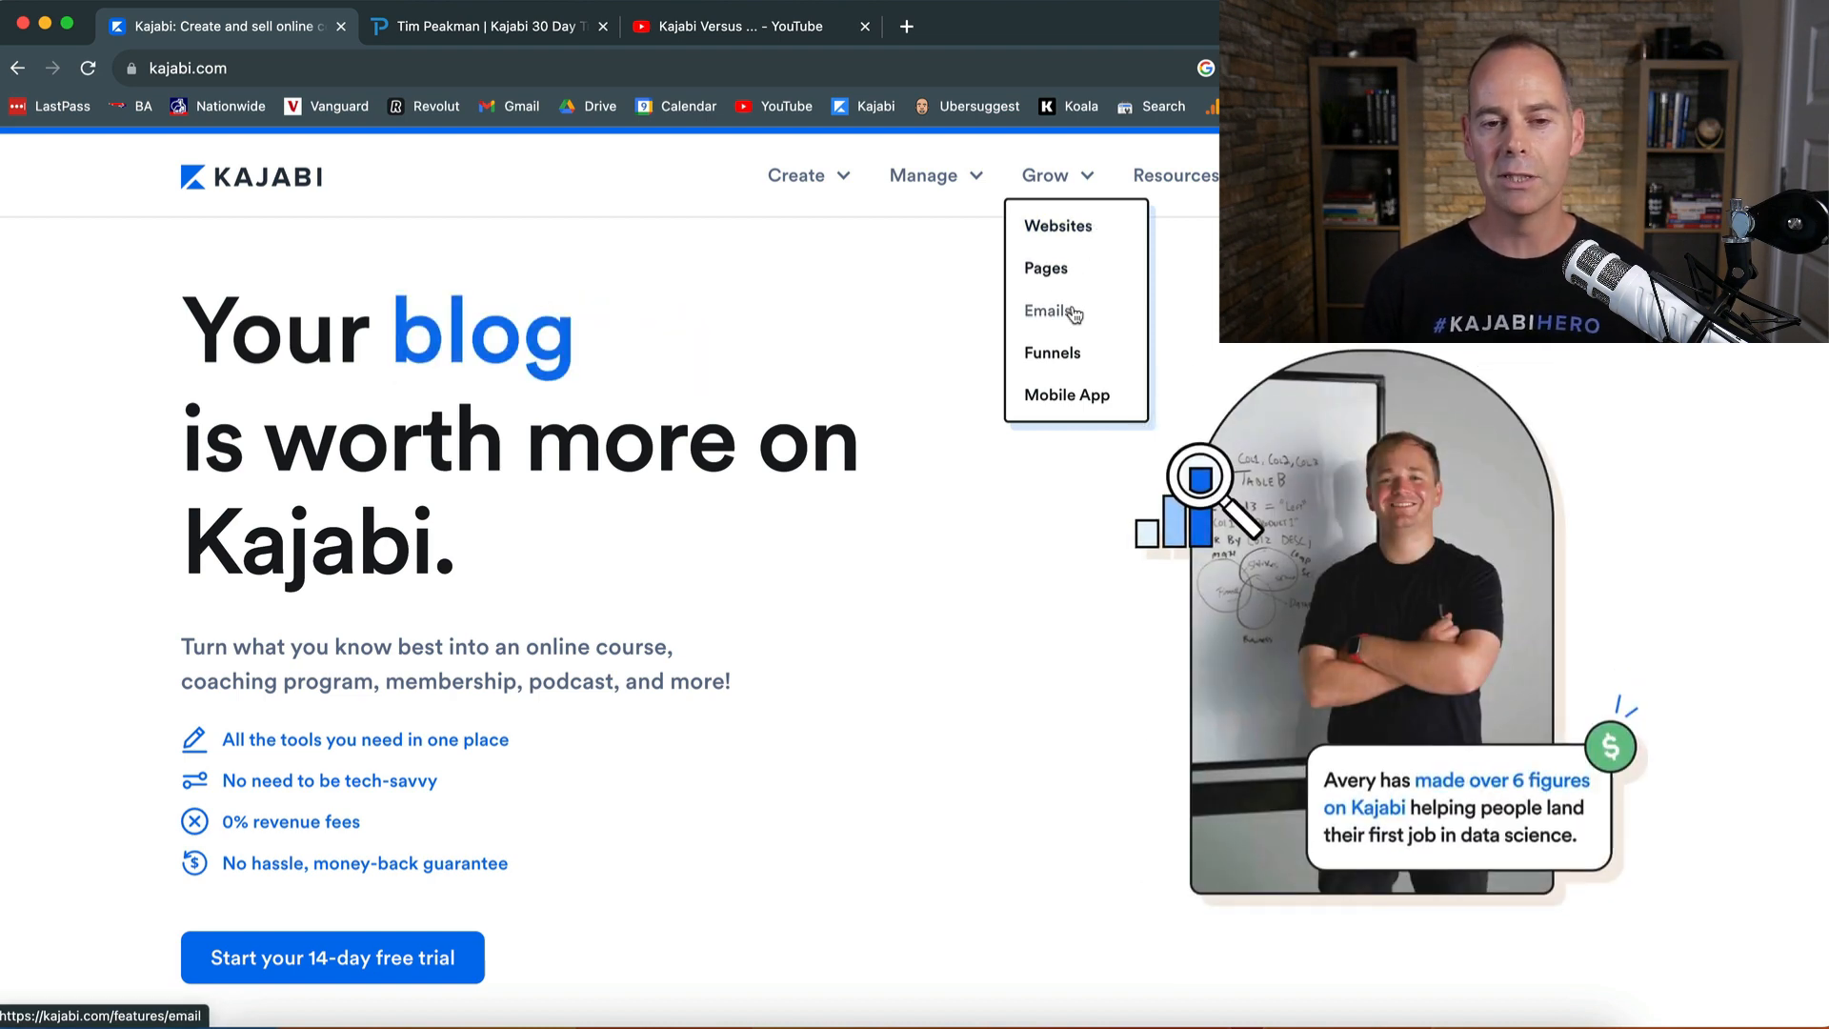
{"action": "mouse_move", "coordinate": [1082, 386]}
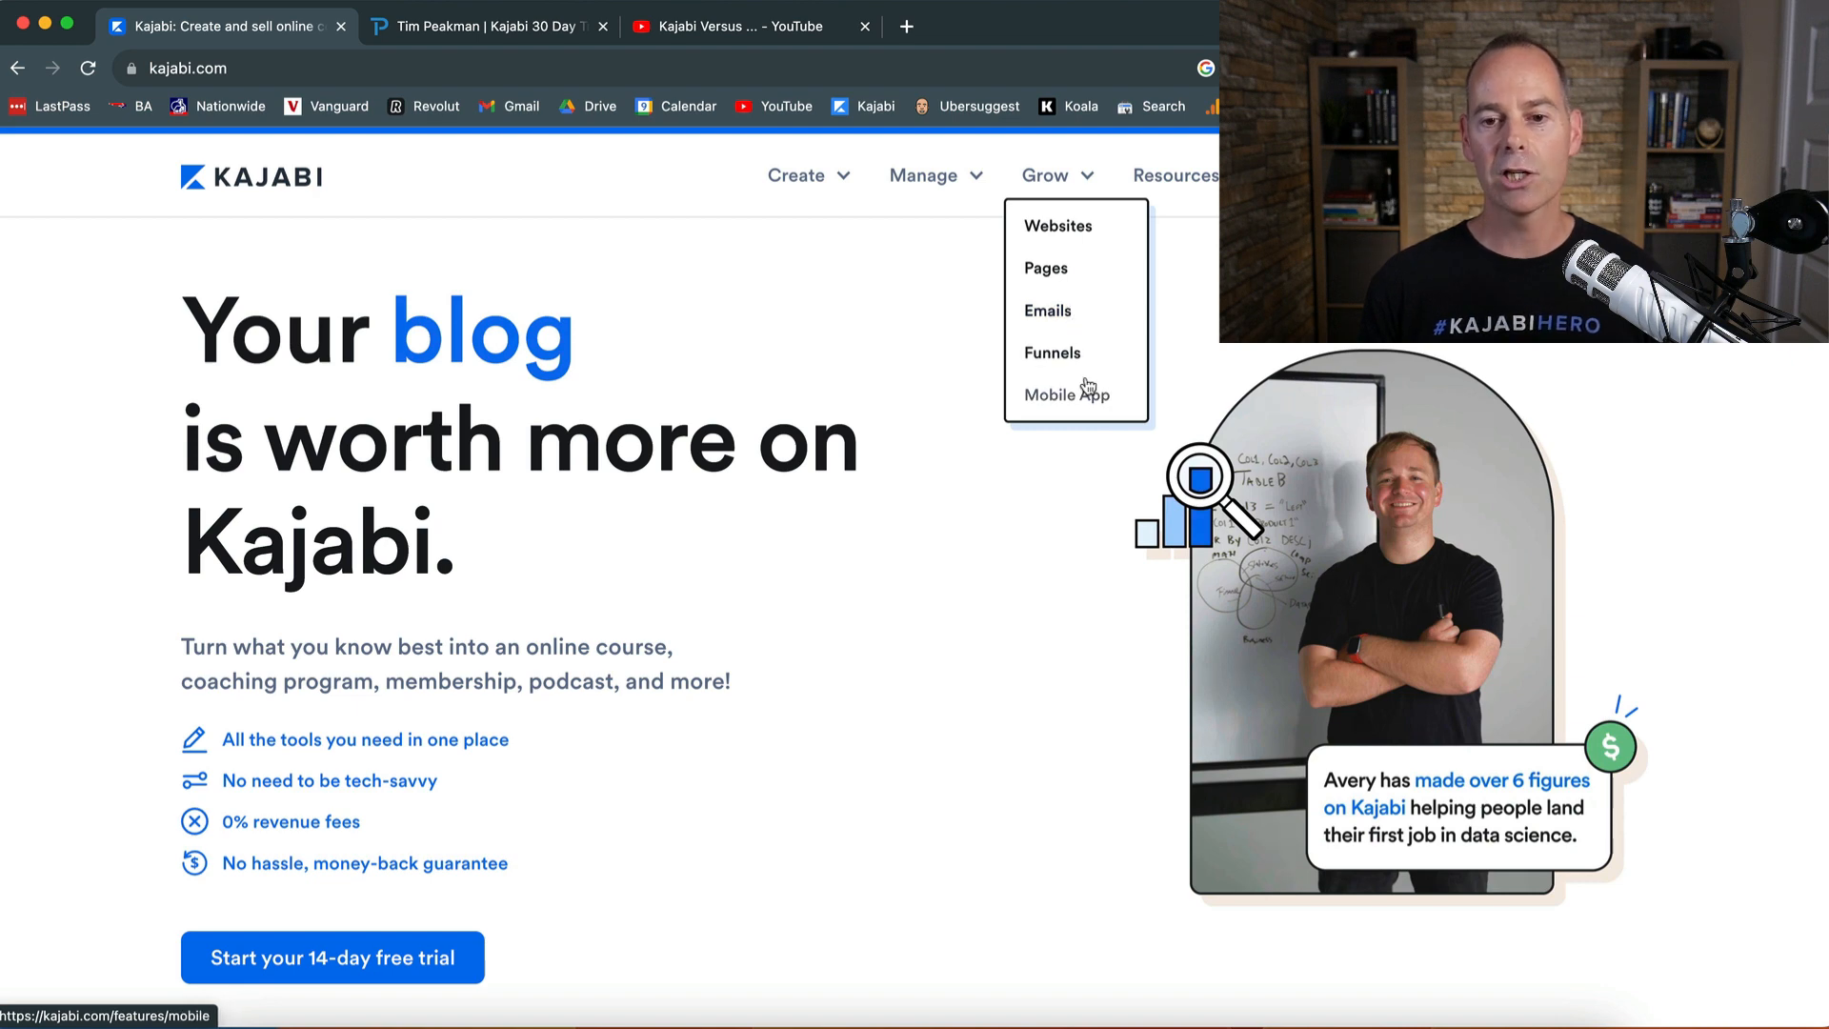